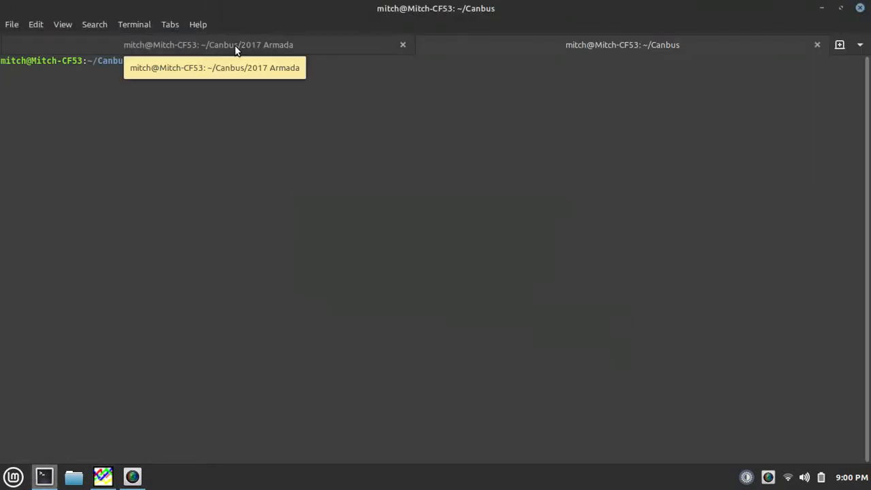
# Run python3 obd2_pidrequest.py in Canbus, then run dbc2csvlog_r1.py in the 2017 Armada session.
pyautogui.write('python3 obd2_pidrequest.py')
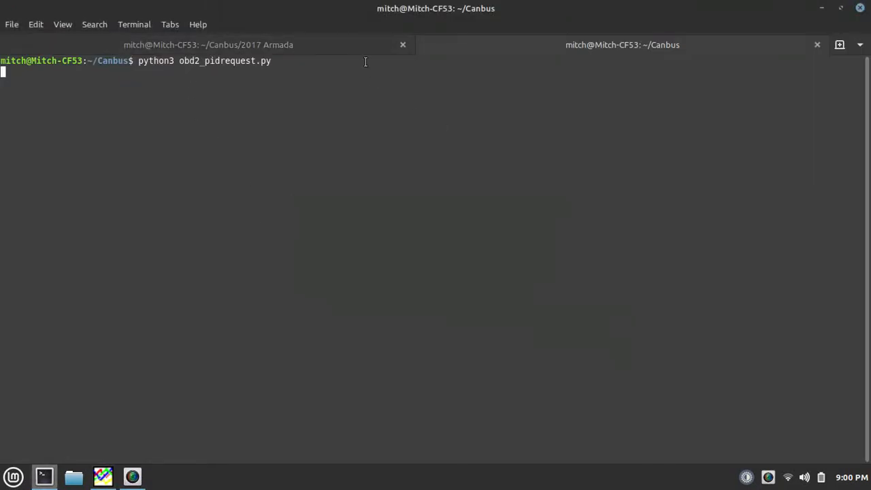
pyautogui.click(207, 44)
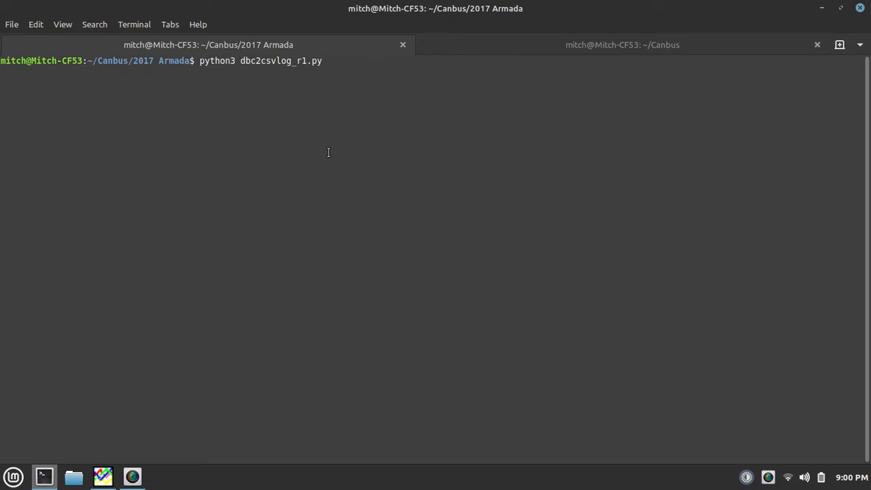
pyautogui.press('Return')
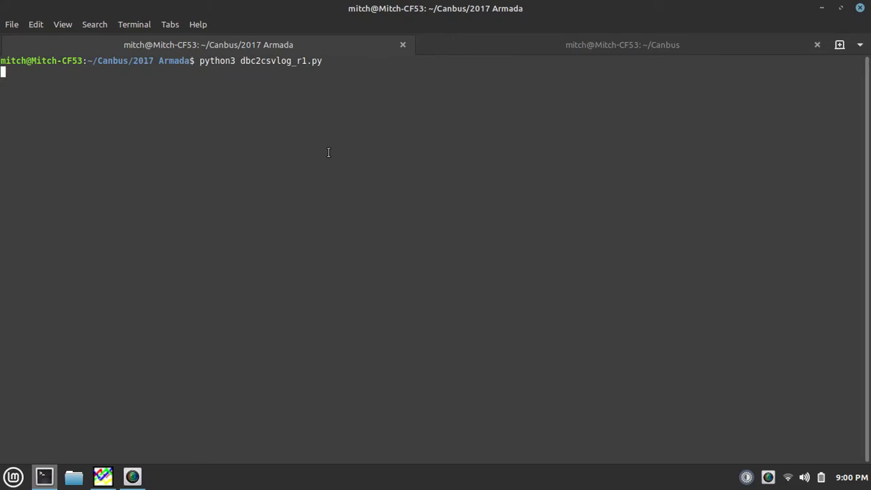
pyautogui.moveTo(505, 34)
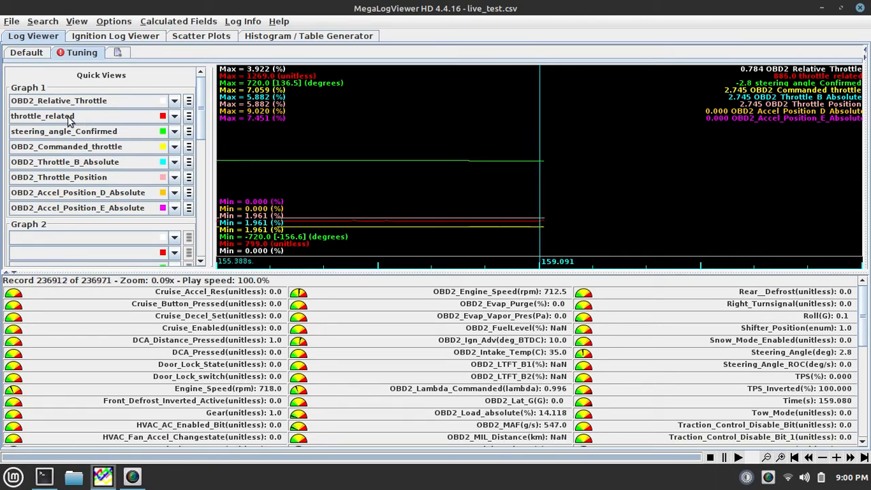
# Set Graph 1's third trace to TPS, then reopen its signal choices.
pyautogui.click(174, 131)
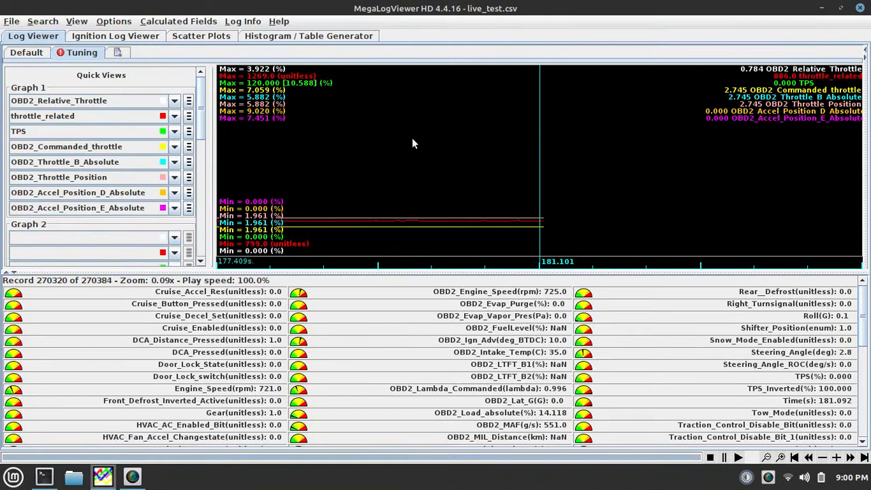
pyautogui.click(174, 131)
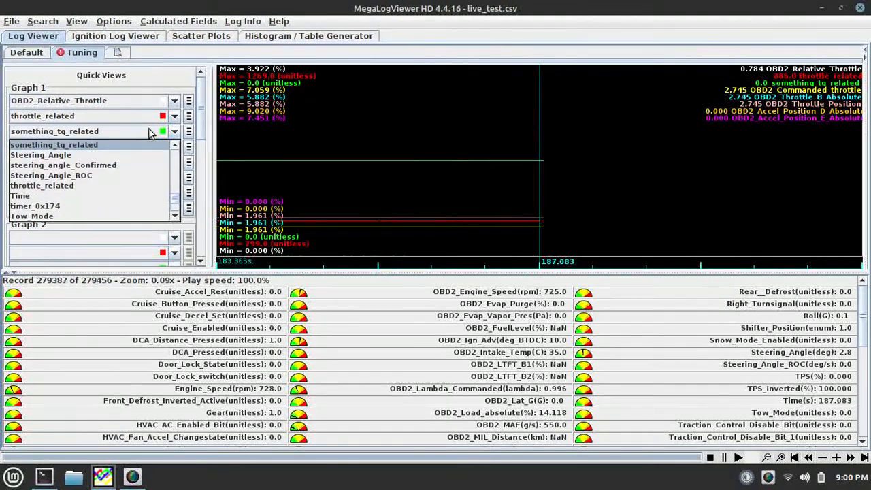
# Set Graph 1's third trace to Steering_Angle and watch its live values update.
pyautogui.click(41, 156)
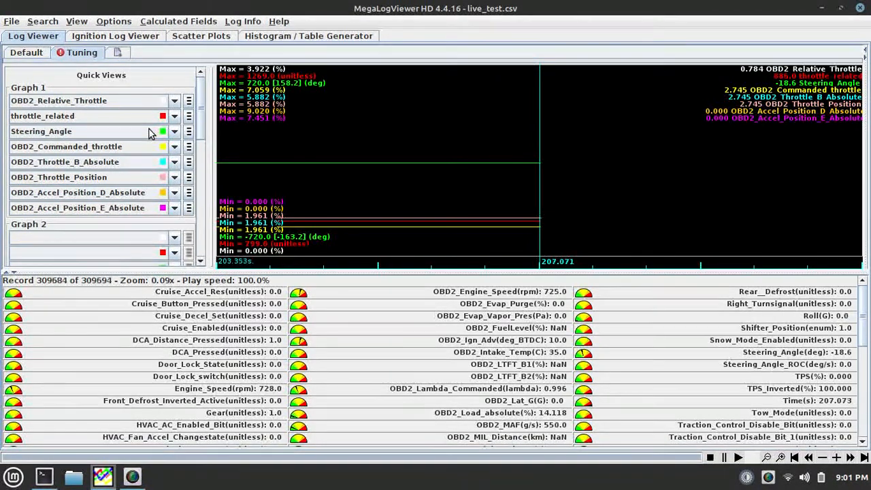
pyautogui.click(738, 457)
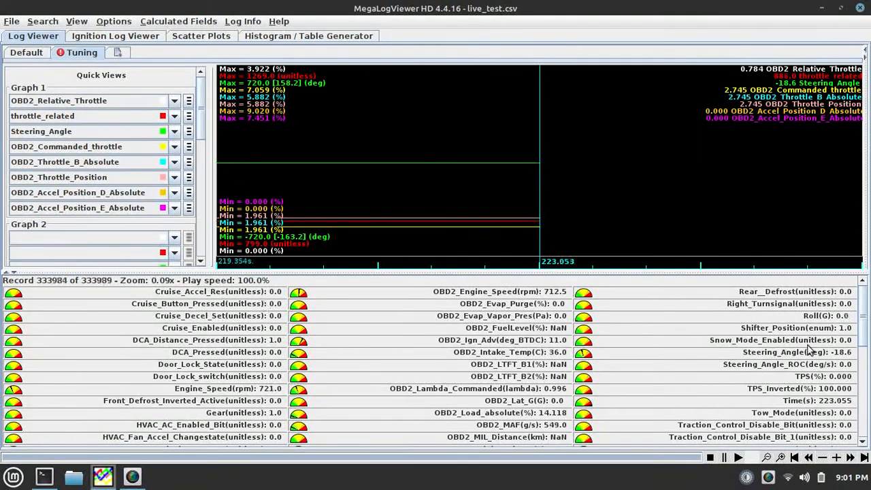
pyautogui.scroll(-3)
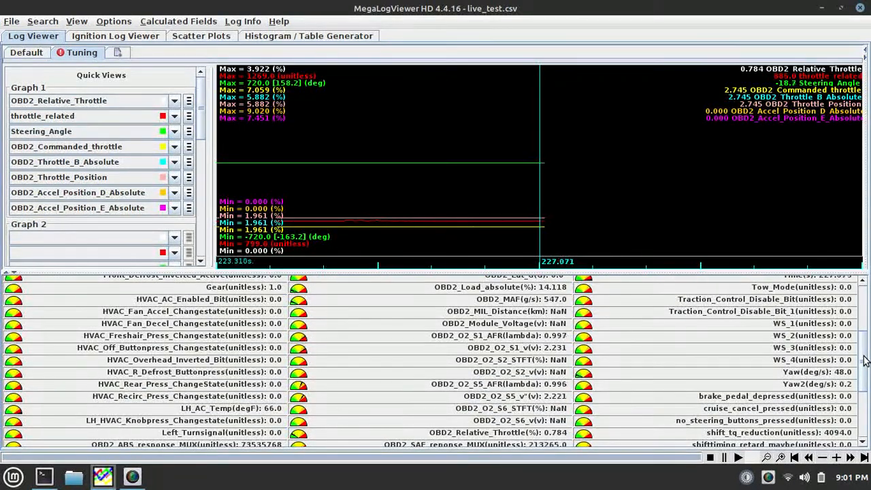
pyautogui.scroll(-3)
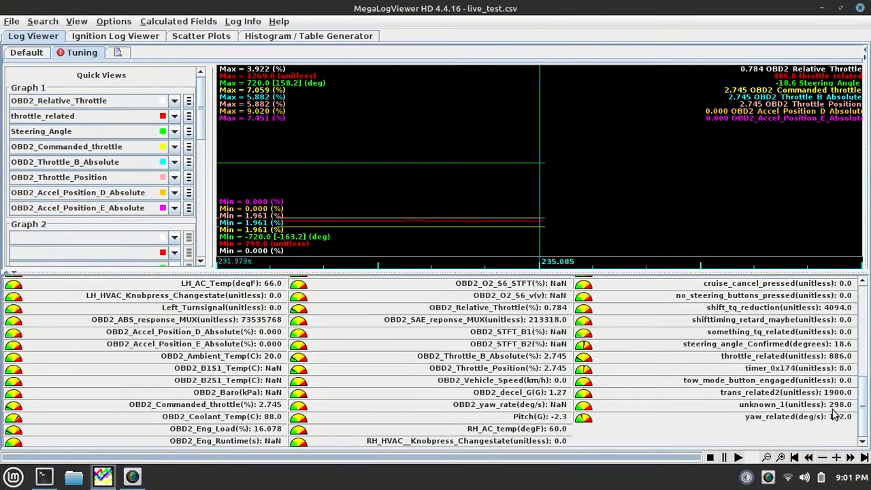
pyautogui.scroll(3)
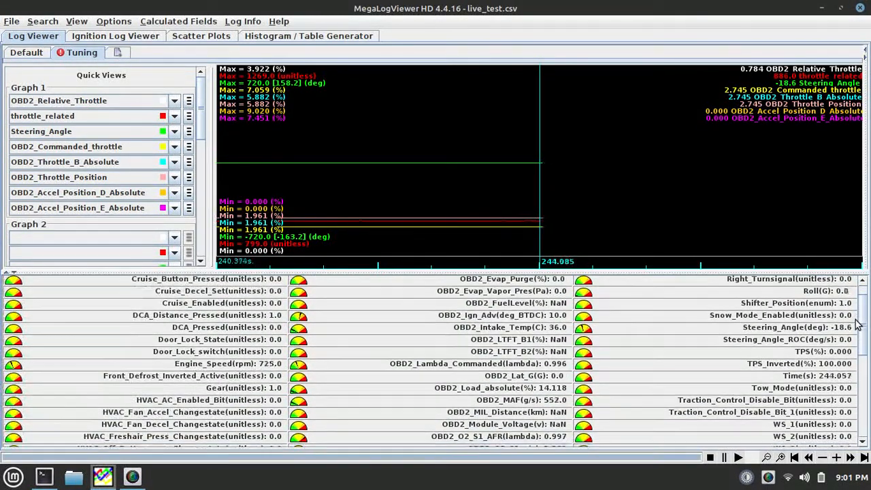
pyautogui.scroll(-3)
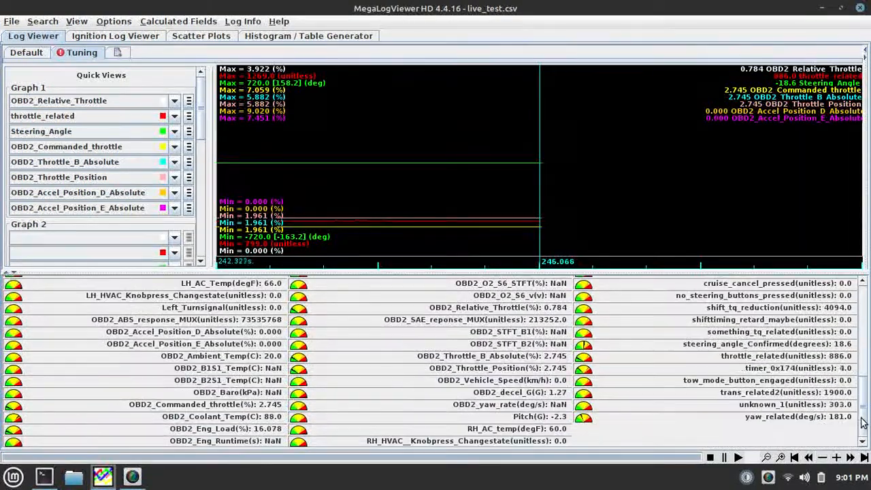